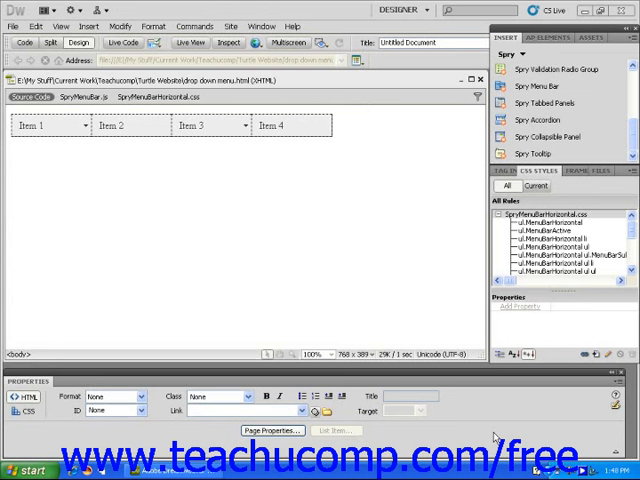
Rename the Spry menu bar's first item from 'Item 1' to 'Turtle Pictures'
left_click(45, 116)
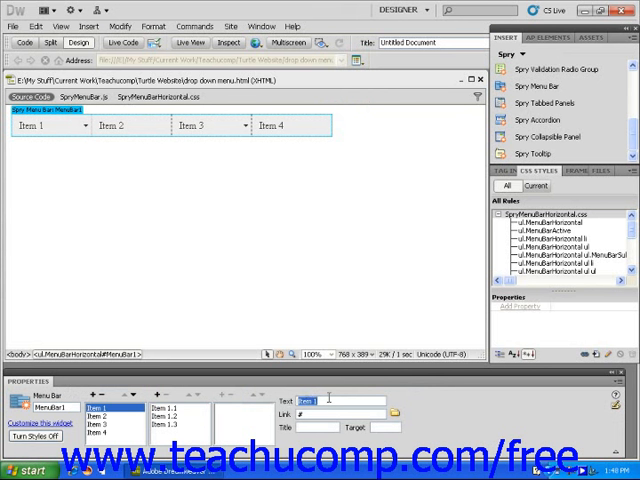
type("Turtle")
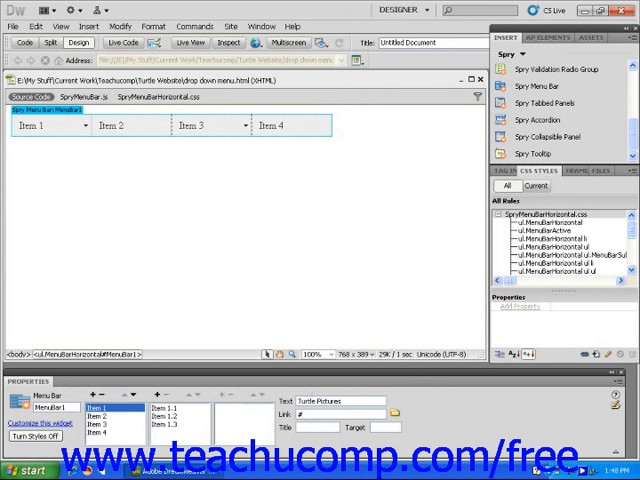
type("Turtle Pictures")
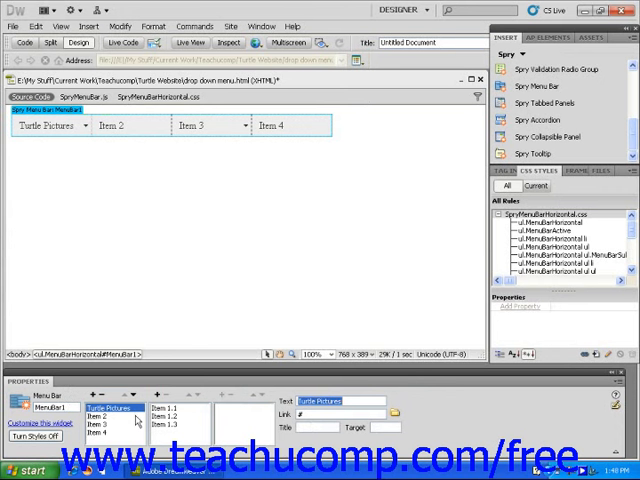
Rename the Turtle Pictures submenu items to Large, Medium and Small
left_click(111, 408)
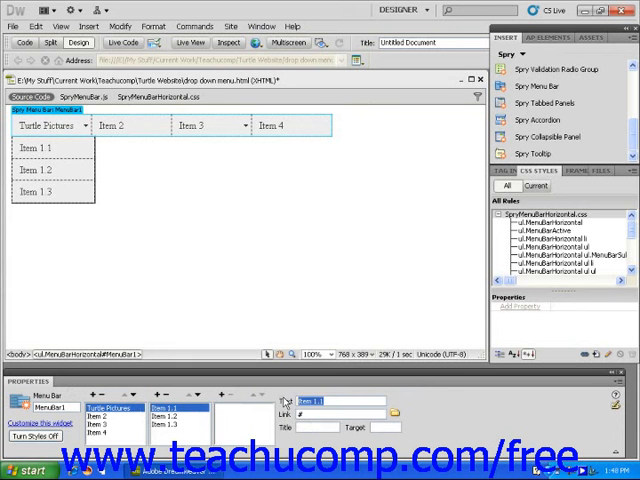
type("Large")
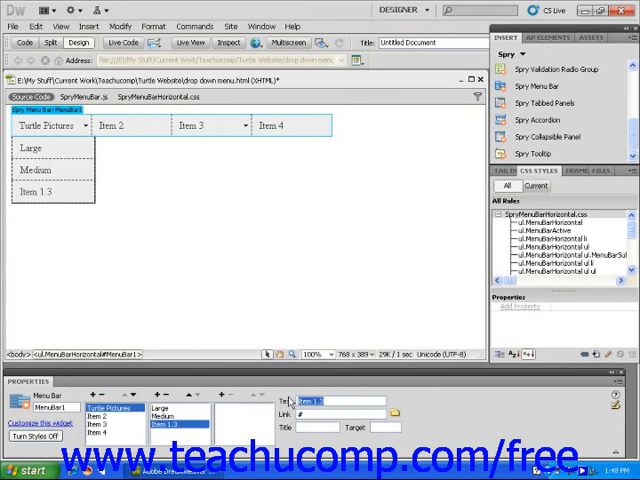
type("Small")
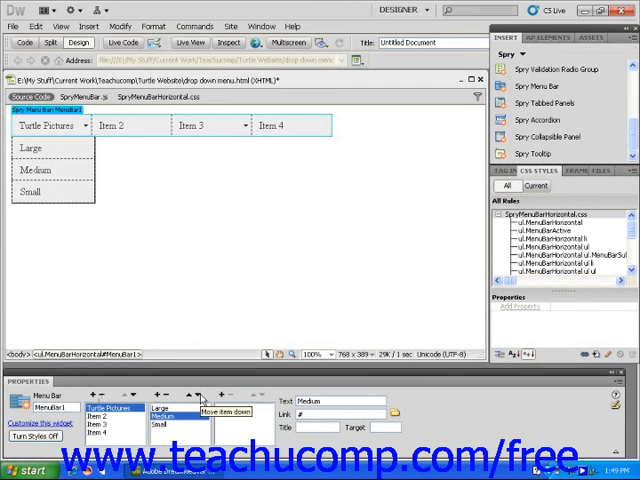
mouse_move(195, 438)
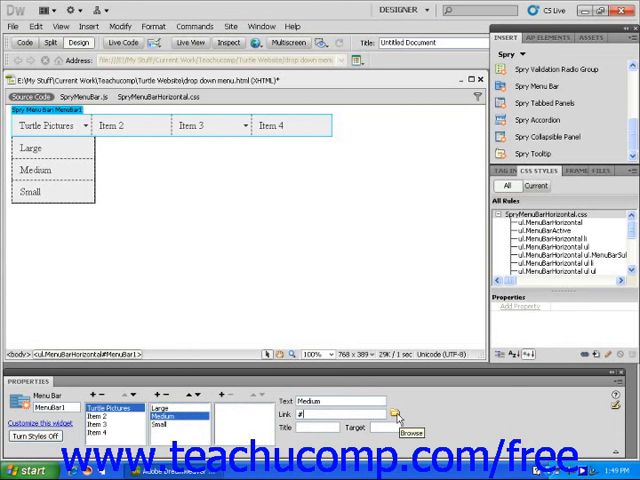
left_click(396, 413)
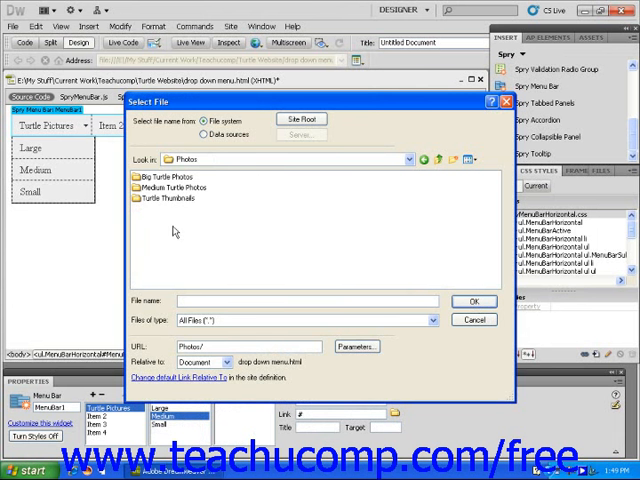
double_click(171, 187)
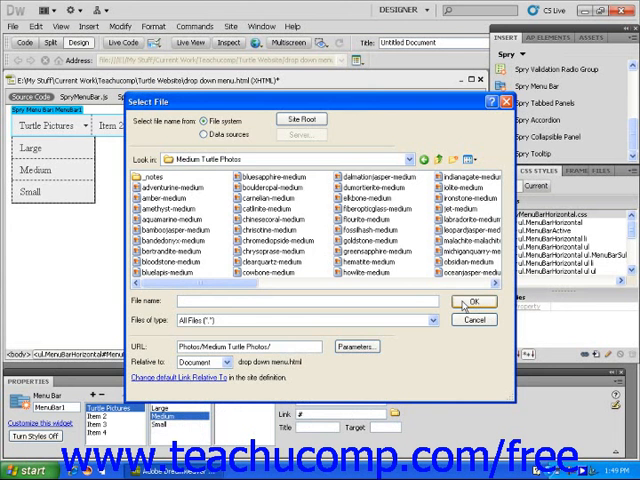
left_click(474, 303)
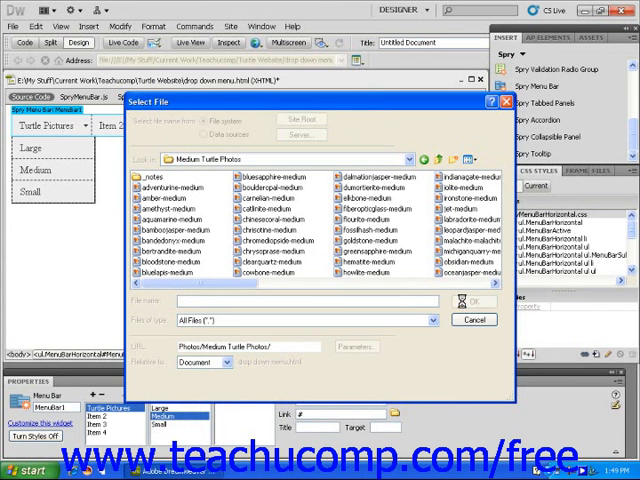
left_click(474, 319)
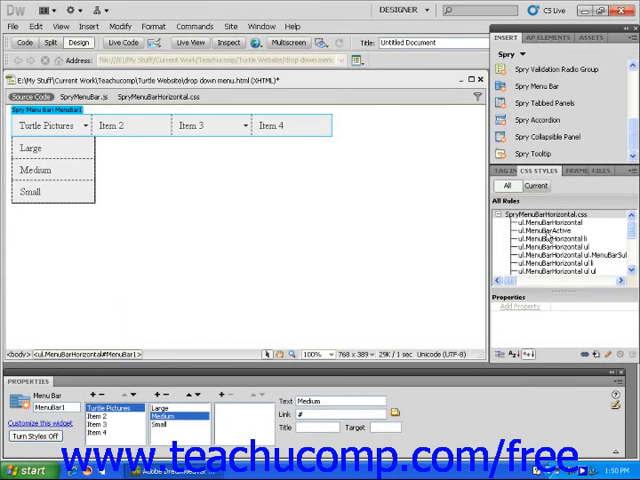
mouse_move(546, 233)
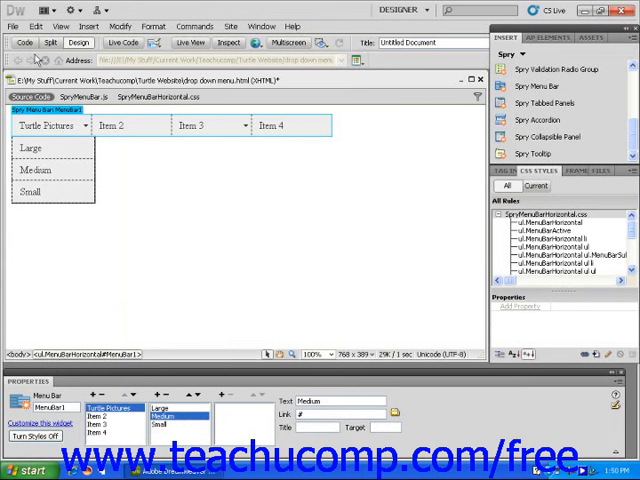
Save the drop-down menu page and select the SpryAssets folder in the site files
left_click(13, 25)
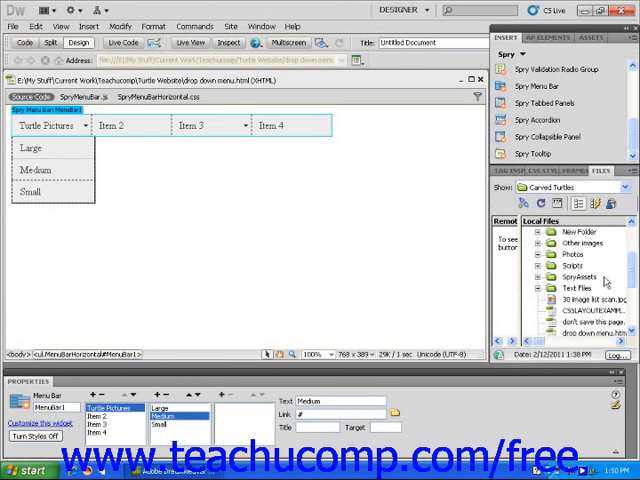
left_click(575, 277)
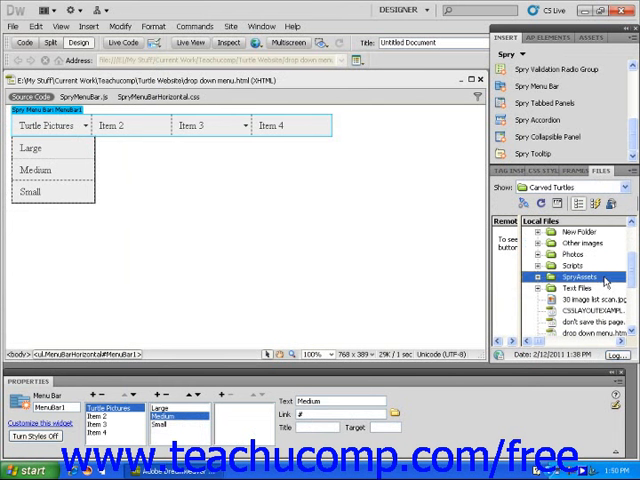